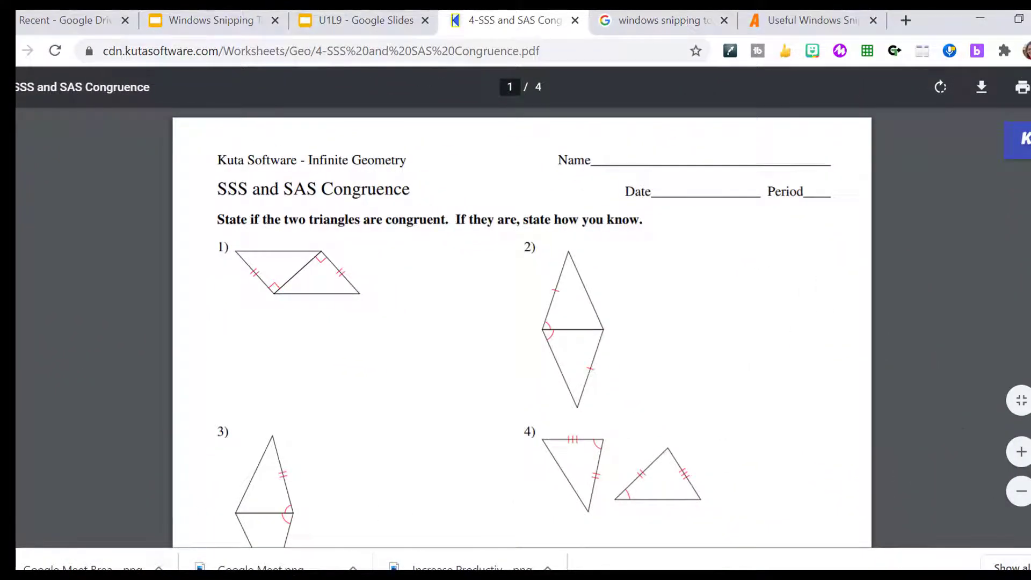
Step: Snip the worksheet's instructions and triangle problems 1 and 2 from the Chrome PDF
click(13, 571)
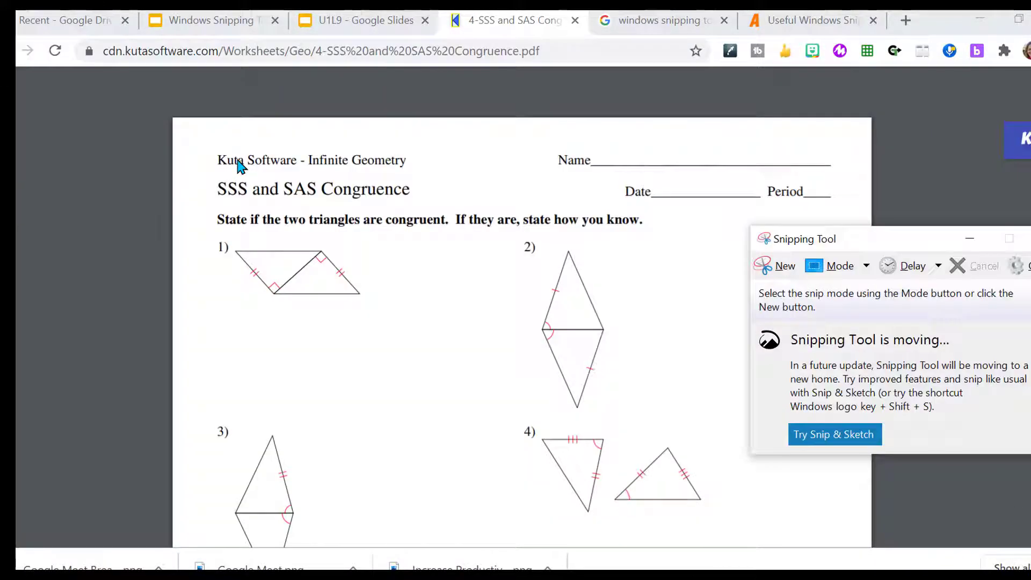
mouse_move(785, 266)
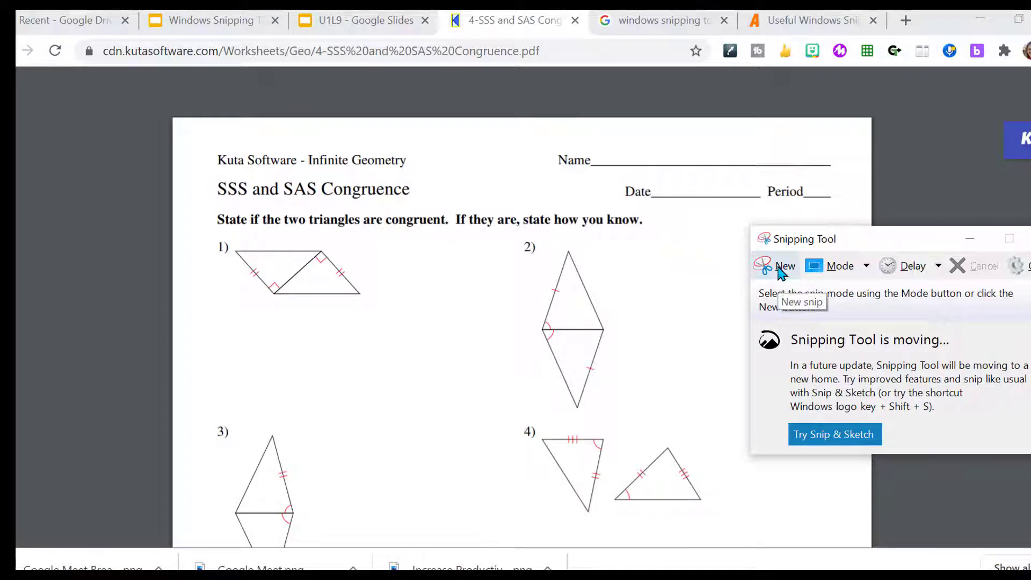
click(786, 266)
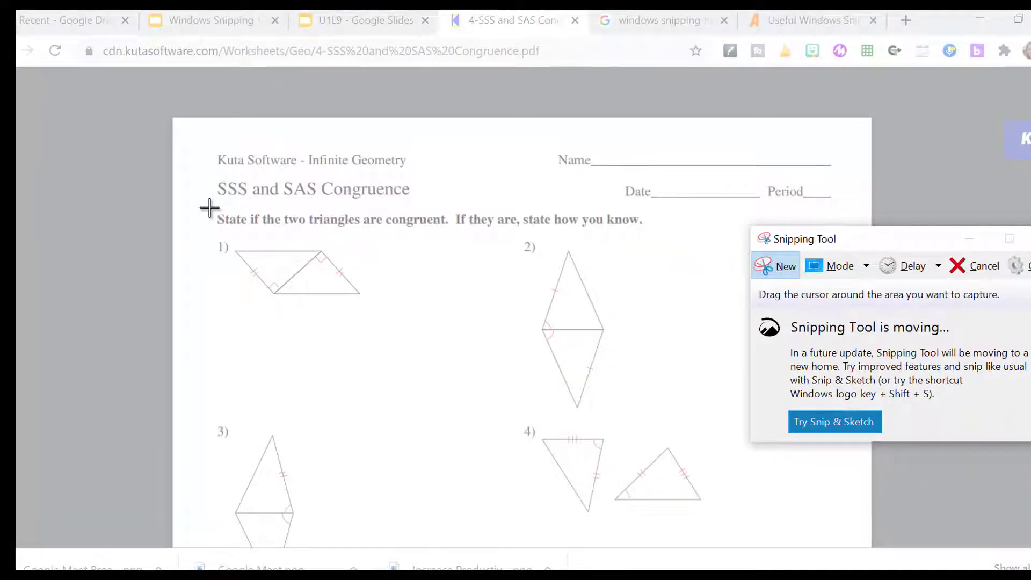
drag(209, 208, 700, 414)
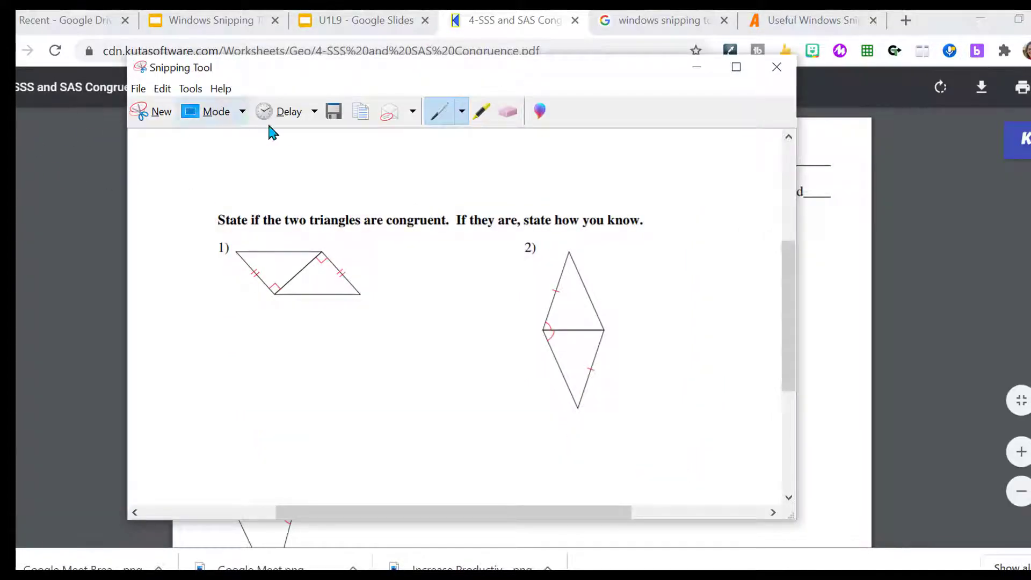
mouse_move(440, 111)
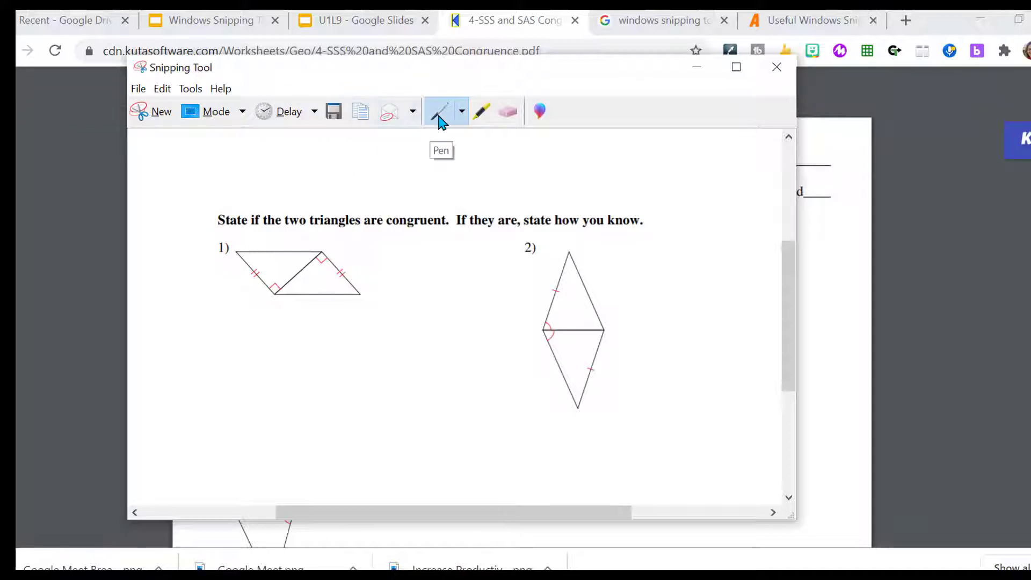
click(460, 111)
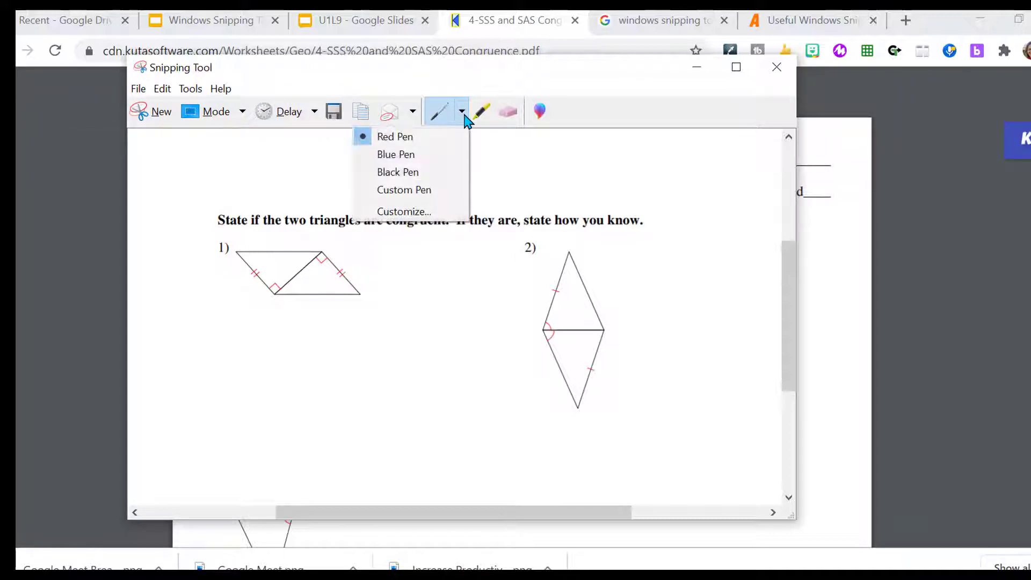
mouse_move(426, 154)
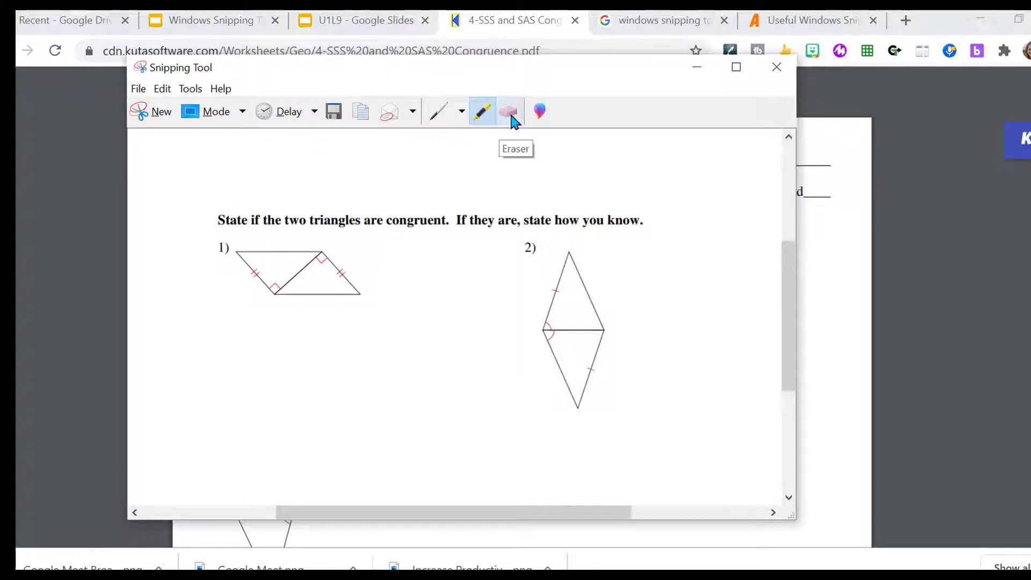
mouse_move(539, 111)
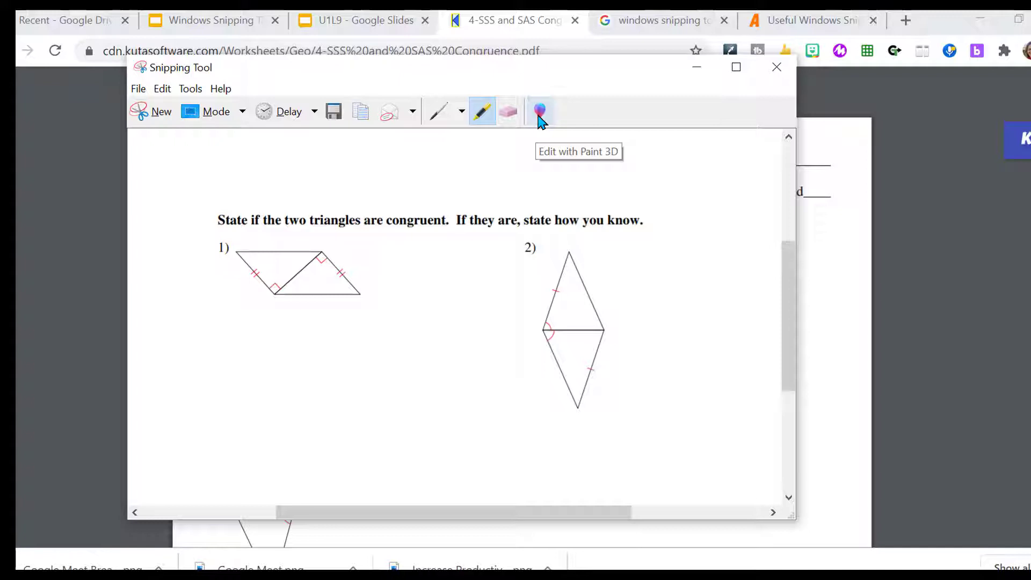
Step: Open the snip in Paint 3D and draw blue marker along figure 1's sides
click(539, 111)
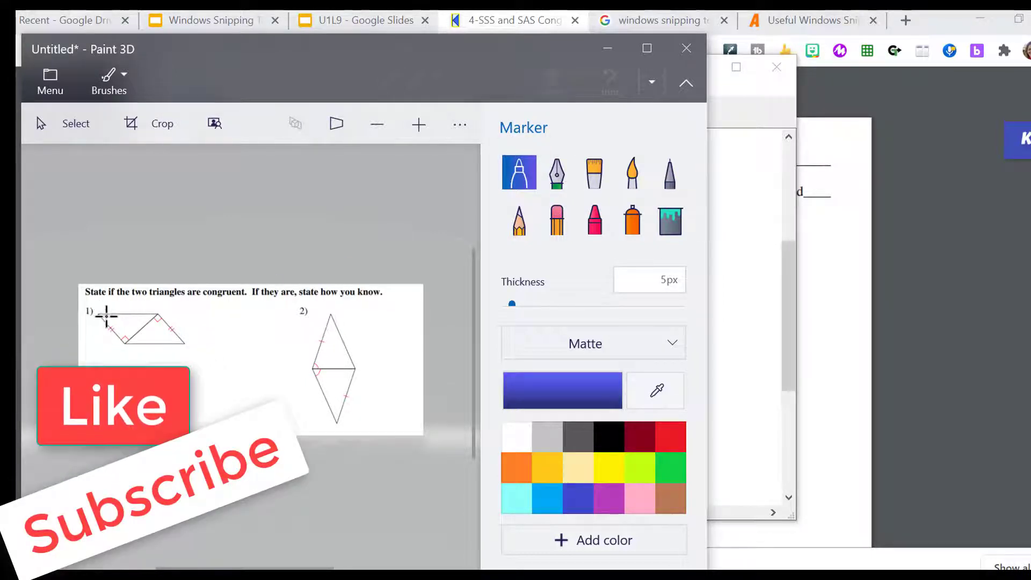
drag(105, 318, 115, 335)
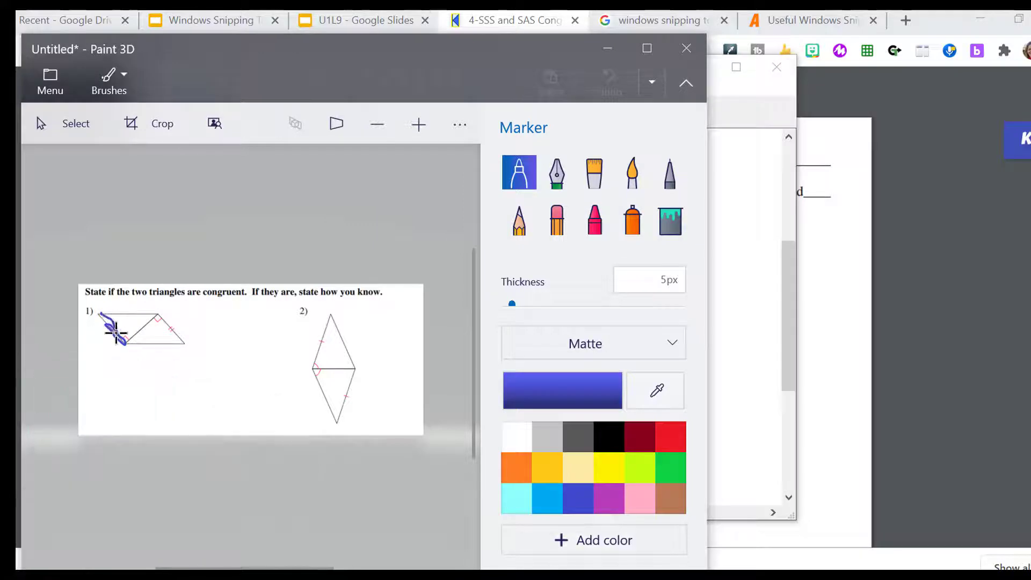
drag(115, 332, 157, 322)
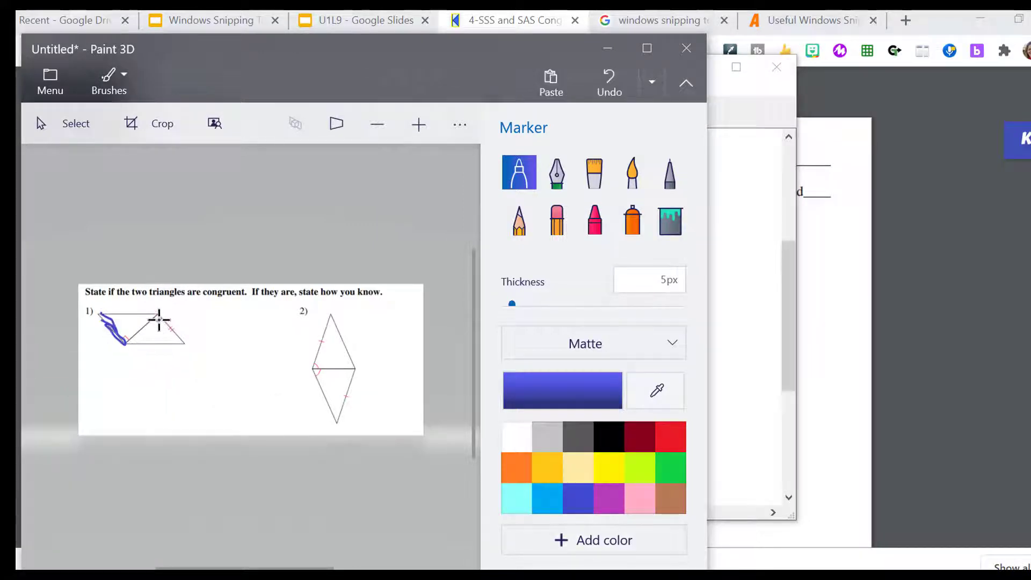
drag(158, 319, 181, 339)
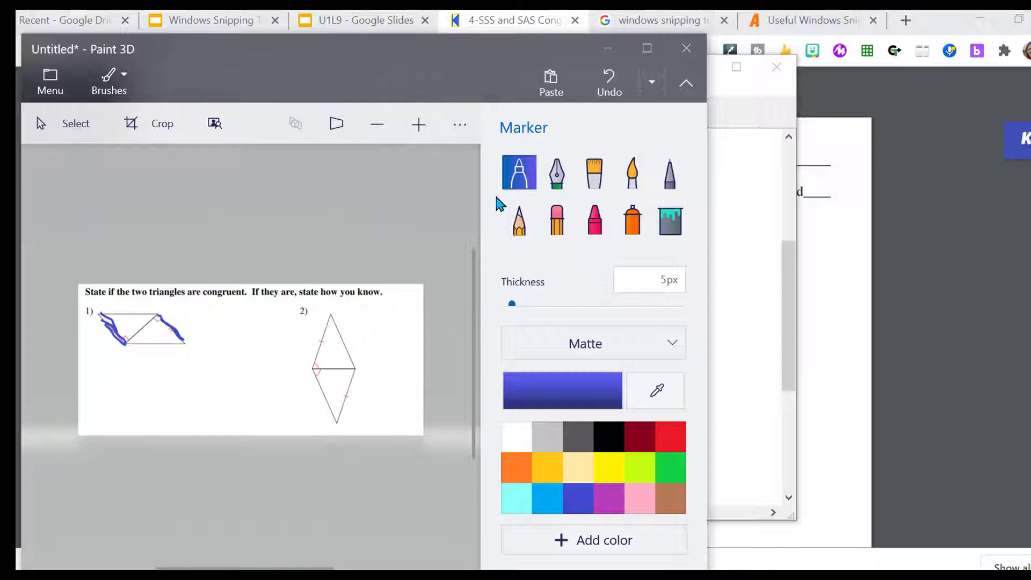
Step: Draw a red marker line along figure 1's diagonal, then erase the marks
click(671, 439)
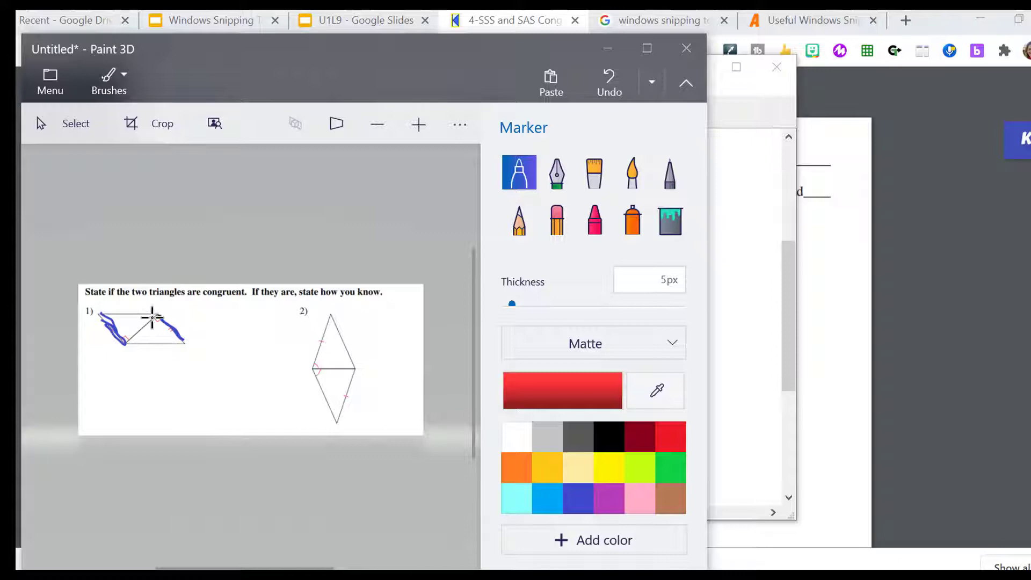
drag(128, 342, 152, 319)
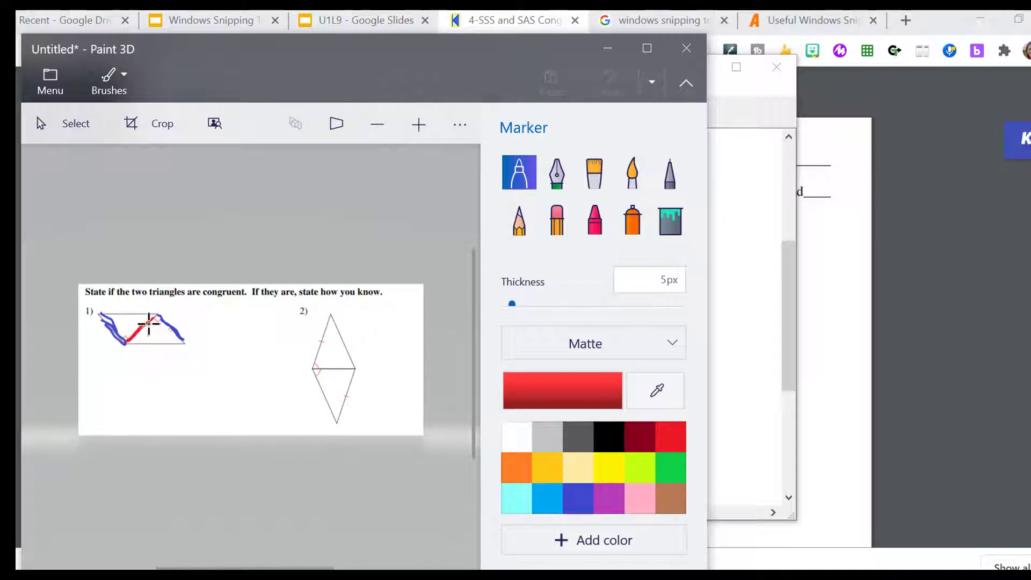
drag(142, 322, 154, 332)
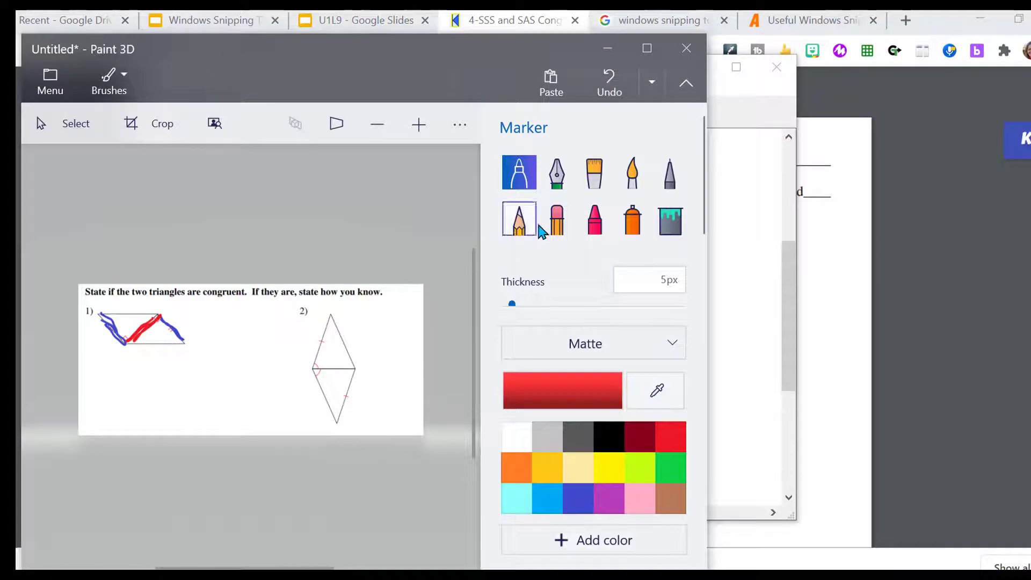
click(556, 220)
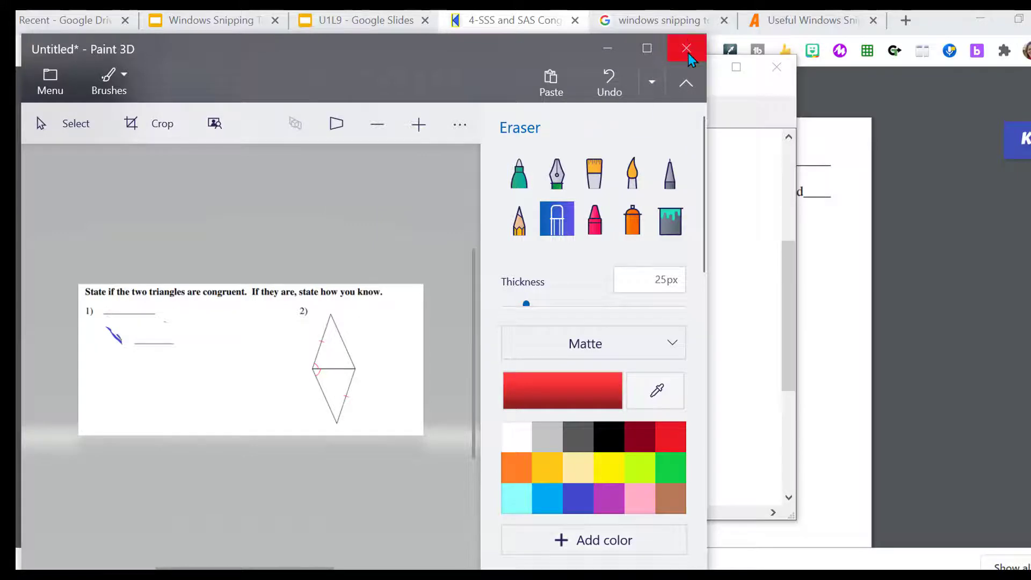
Step: Trace figure 1's two ticked sides in red and the shared diagonal in blue pen
click(687, 48)
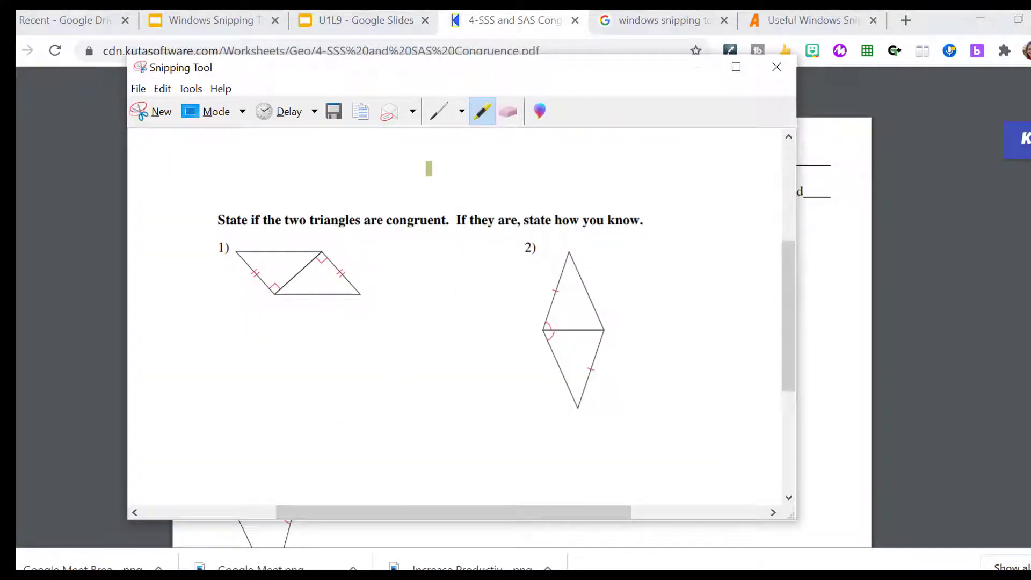
click(461, 111)
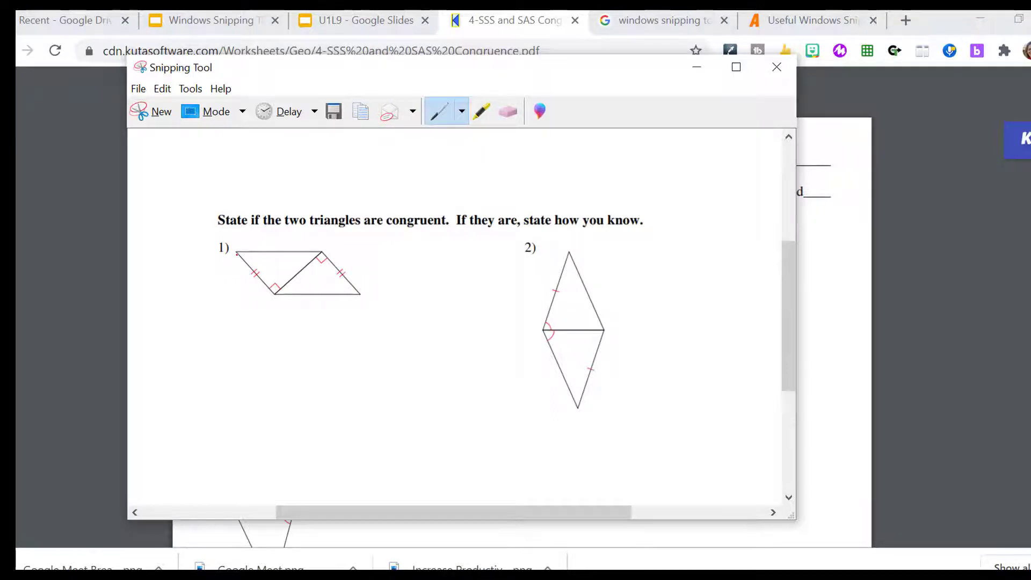
drag(240, 253, 272, 290)
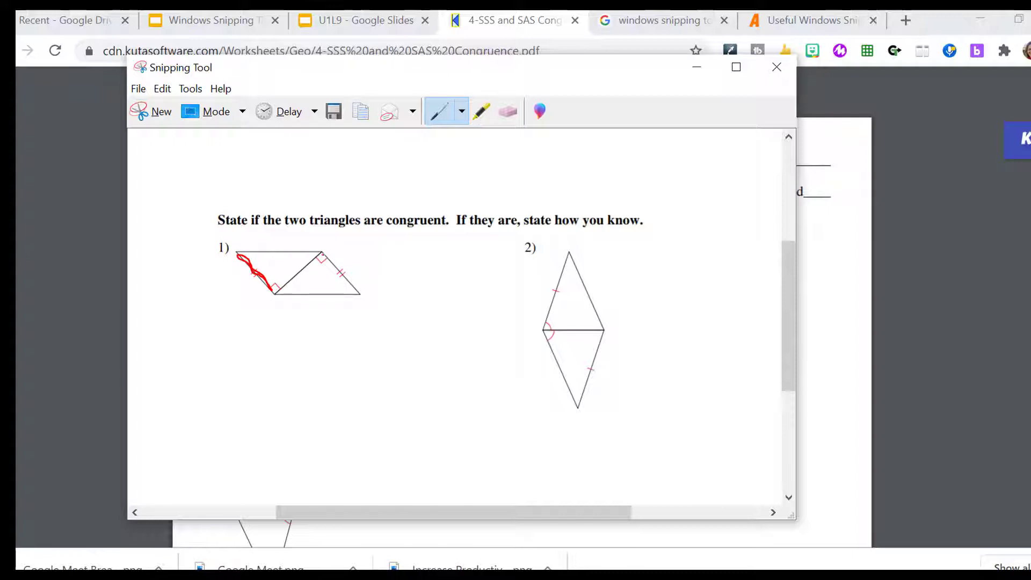
drag(322, 254, 362, 293)
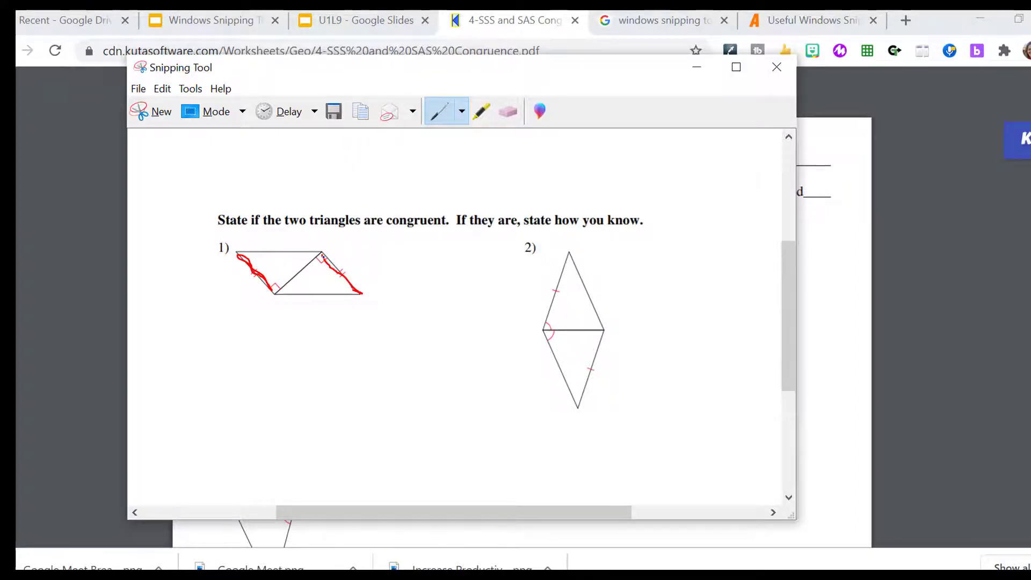
drag(279, 299, 322, 255)
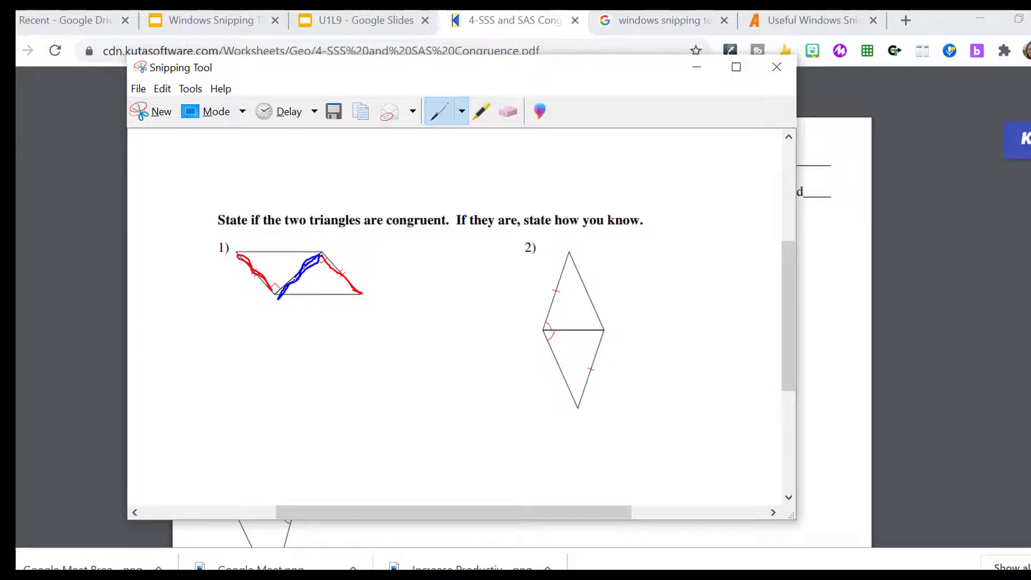
click(481, 111)
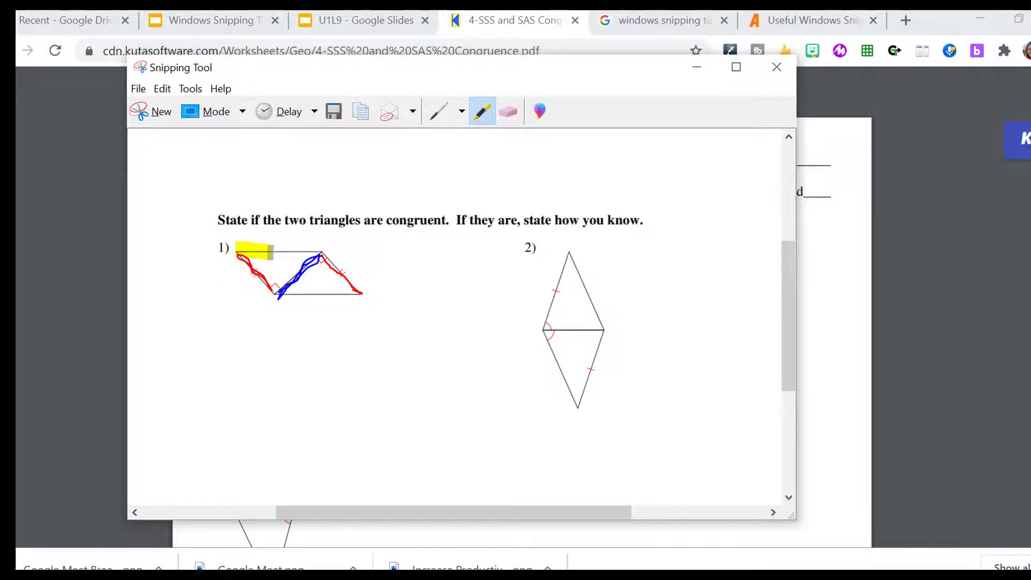
Step: Highlight figure 1's top and bottom edges yellow and handwrite 'SAS' below it in blue
drag(243, 251, 316, 255)
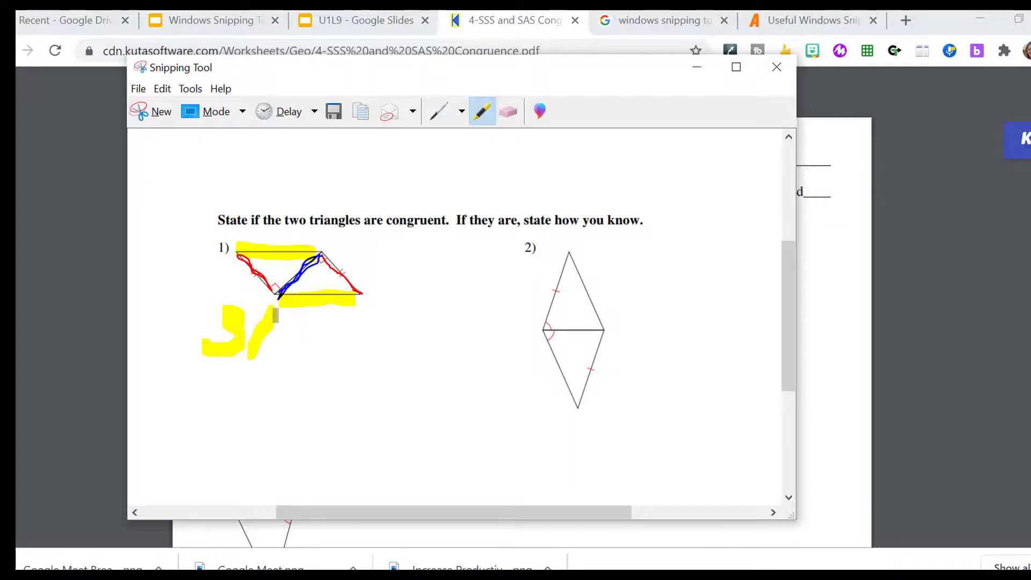
drag(250, 309, 296, 348)
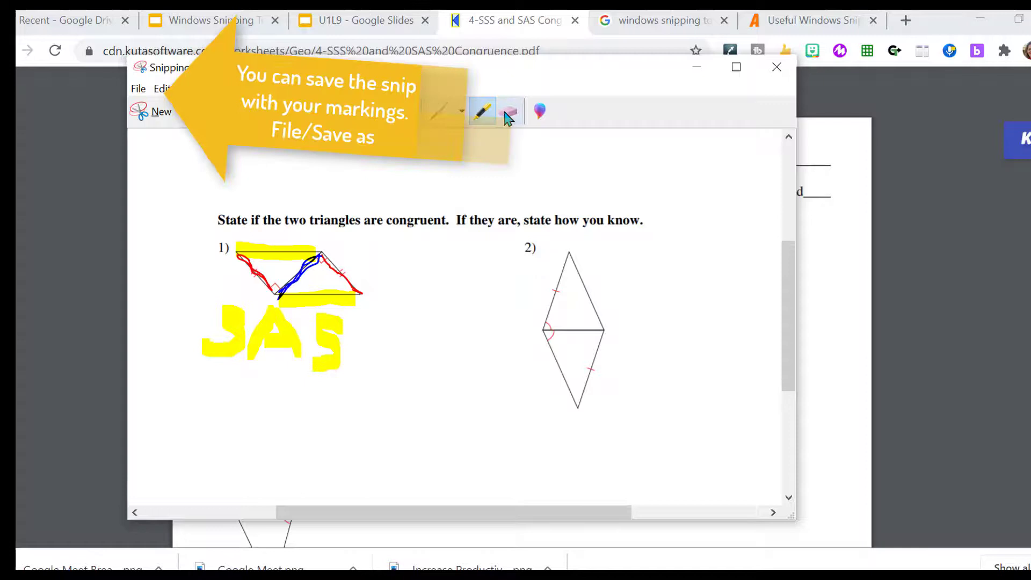
click(510, 111)
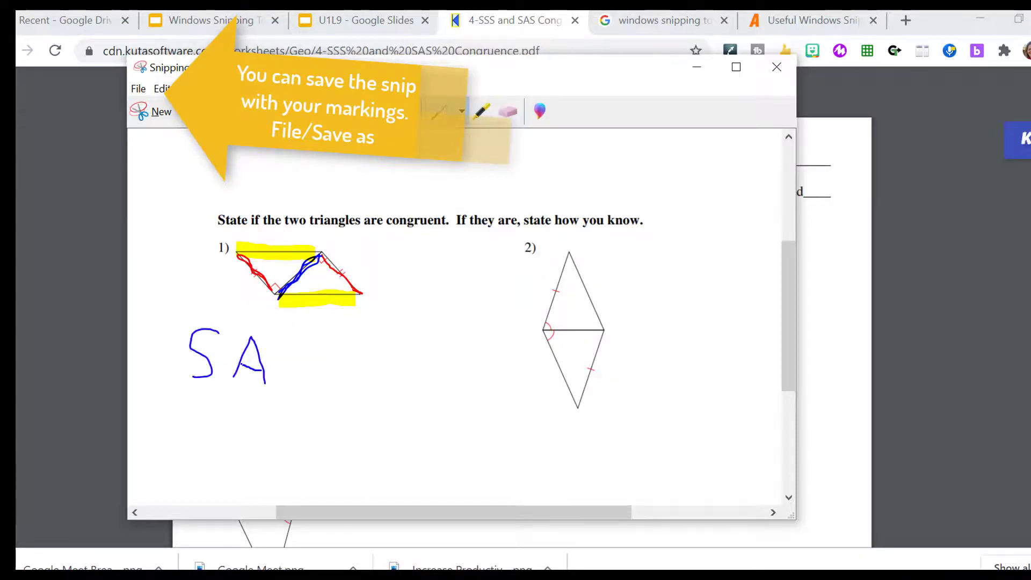
drag(276, 335, 296, 381)
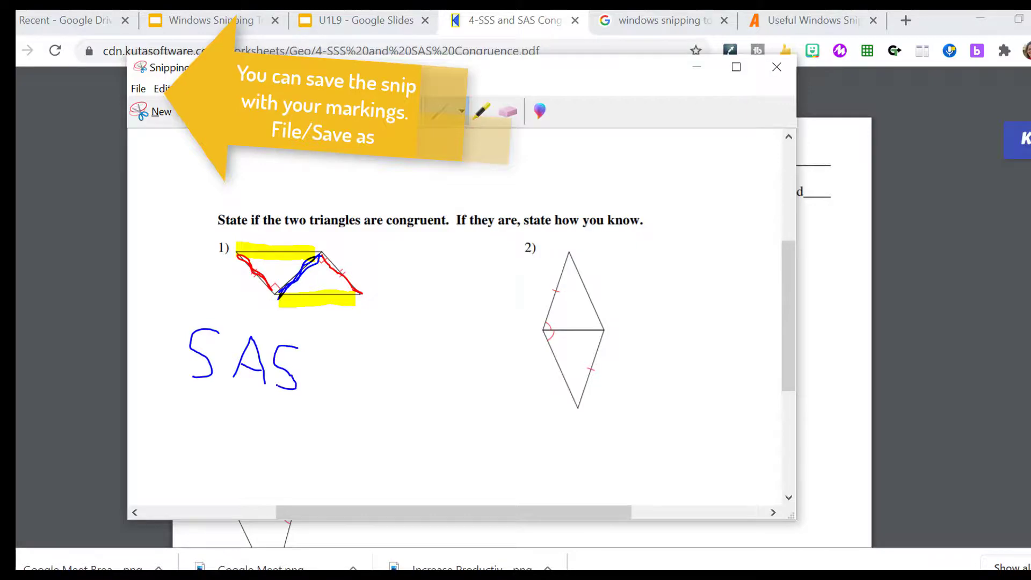